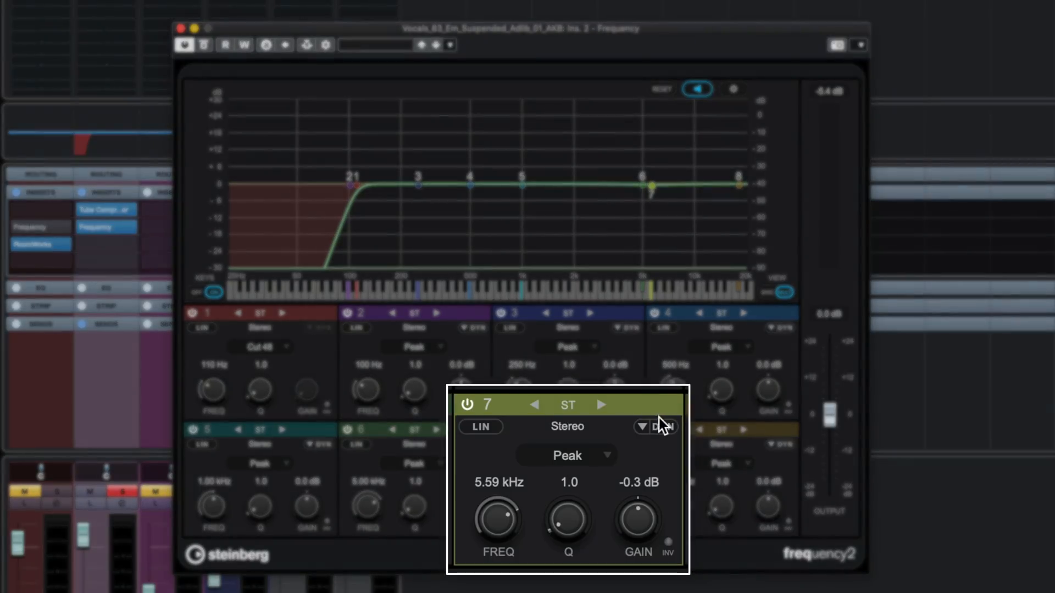
Turn on the DYN dynamic mode for EQ band 7
left_click(663, 426)
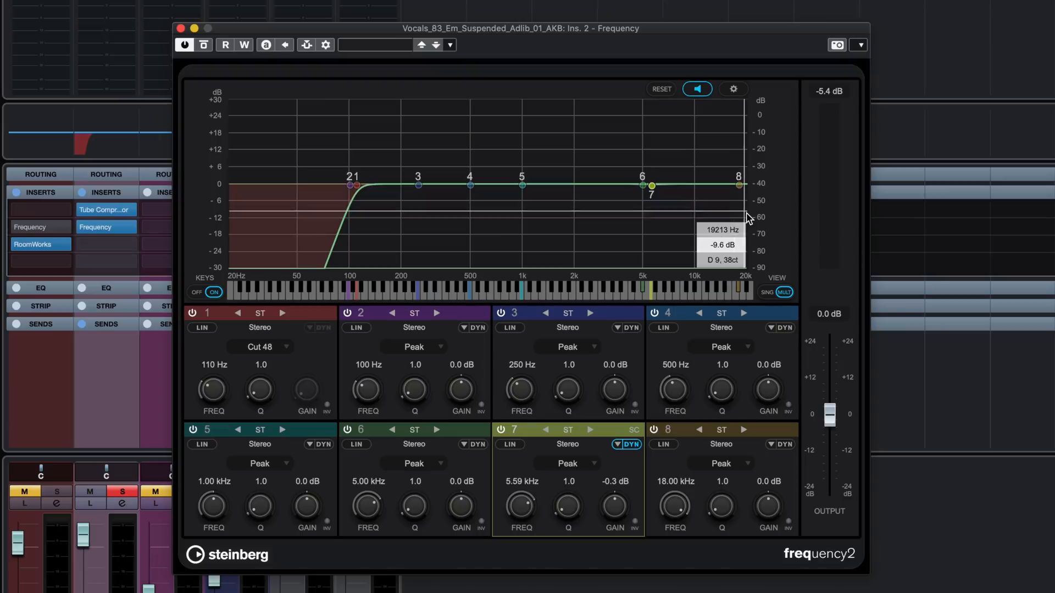
mouse_move(775, 291)
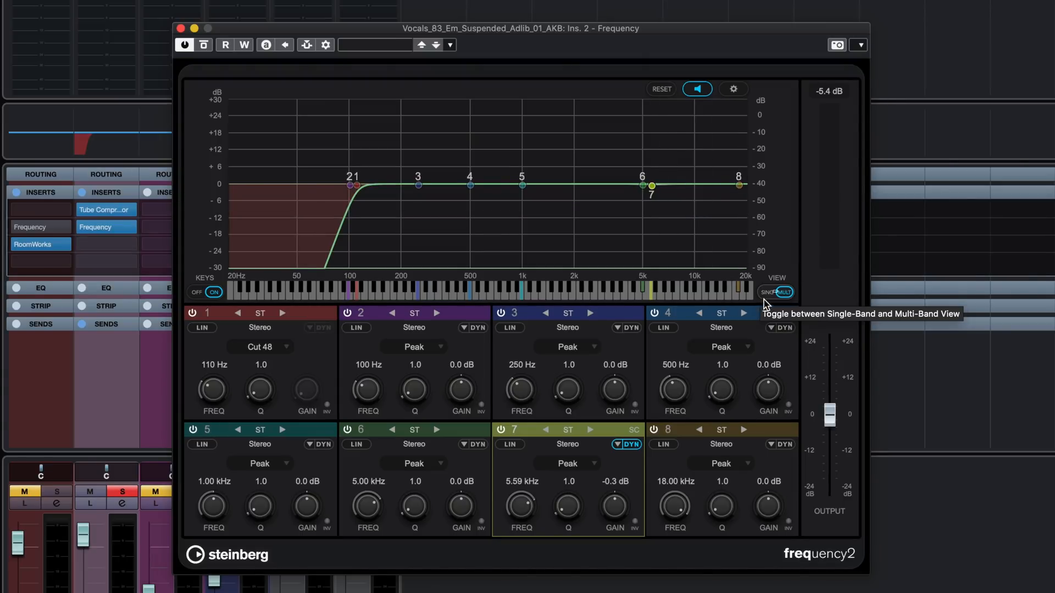
Set band 7 to de-ess at 5.59 kHz: threshold -30.7 dB, gain -8.7 dB, Q 0.5, higher ratio
left_click(767, 292)
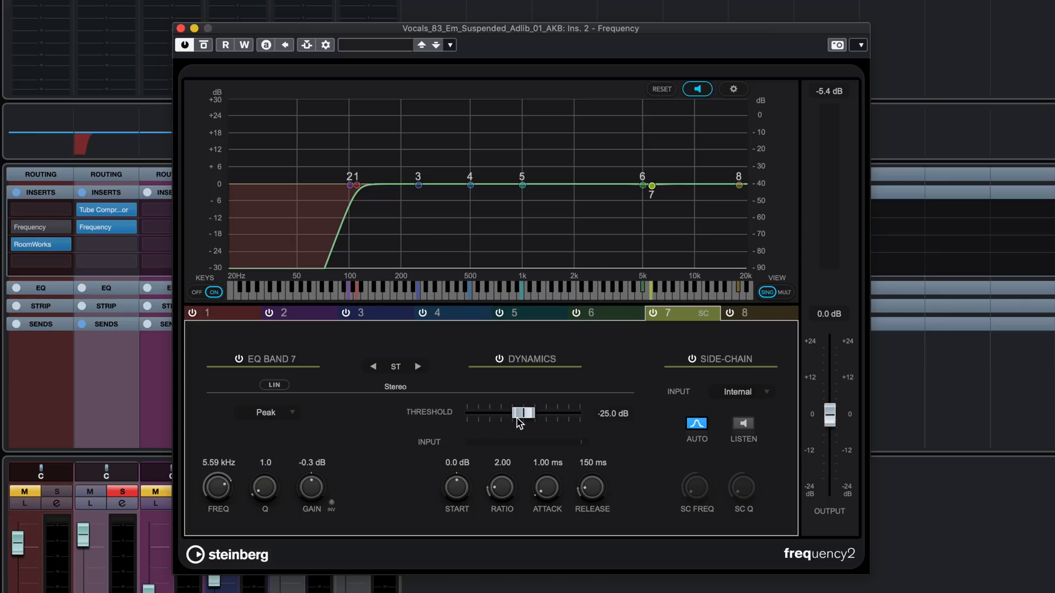
left_click_drag(524, 412, 513, 413)
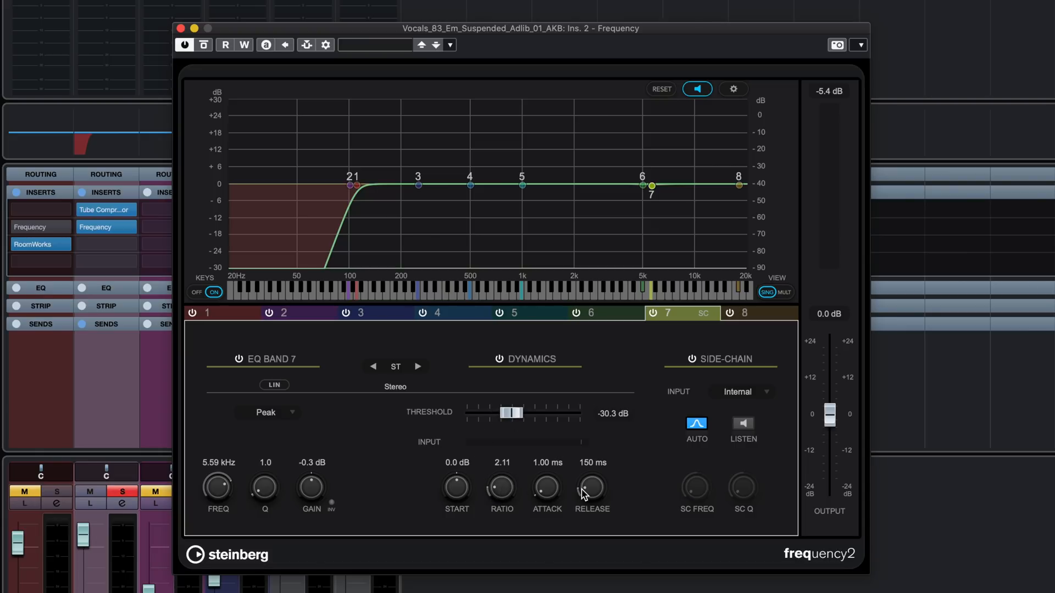
mouse_move(308, 501)
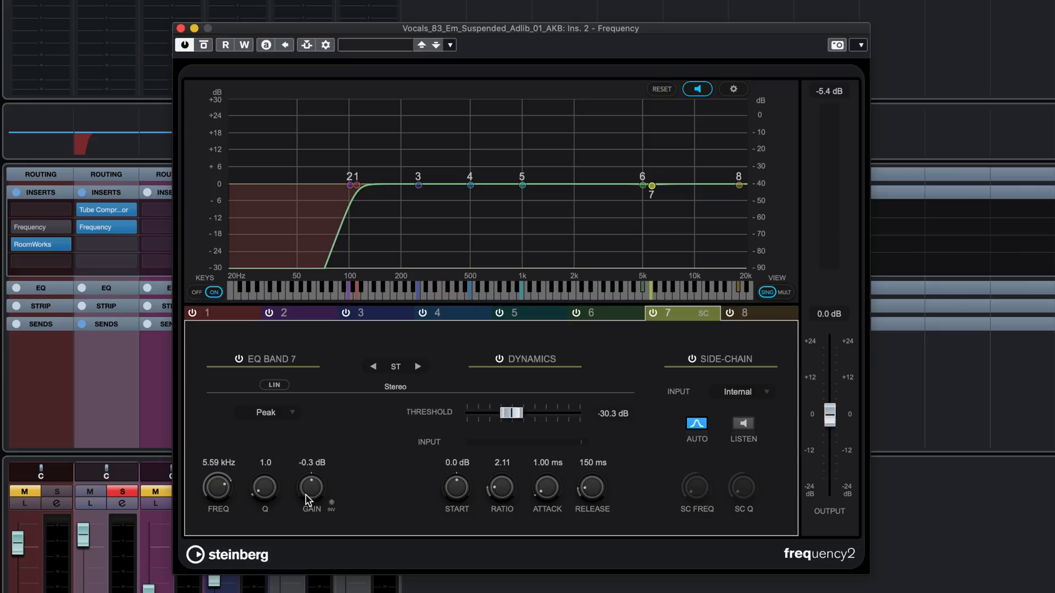
left_click_drag(310, 486, 310, 504)
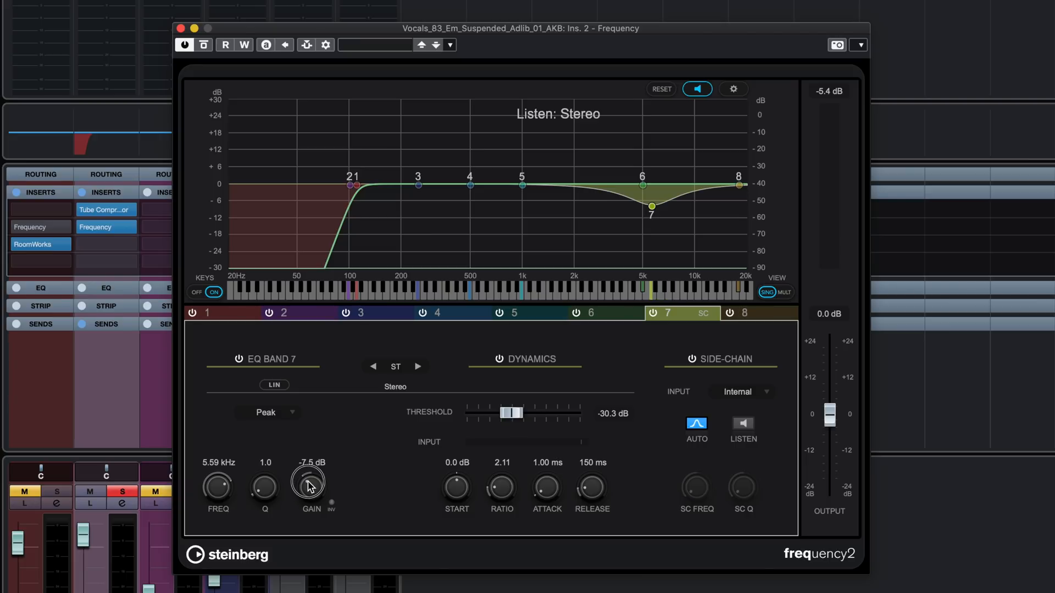
left_click_drag(311, 483, 311, 488)
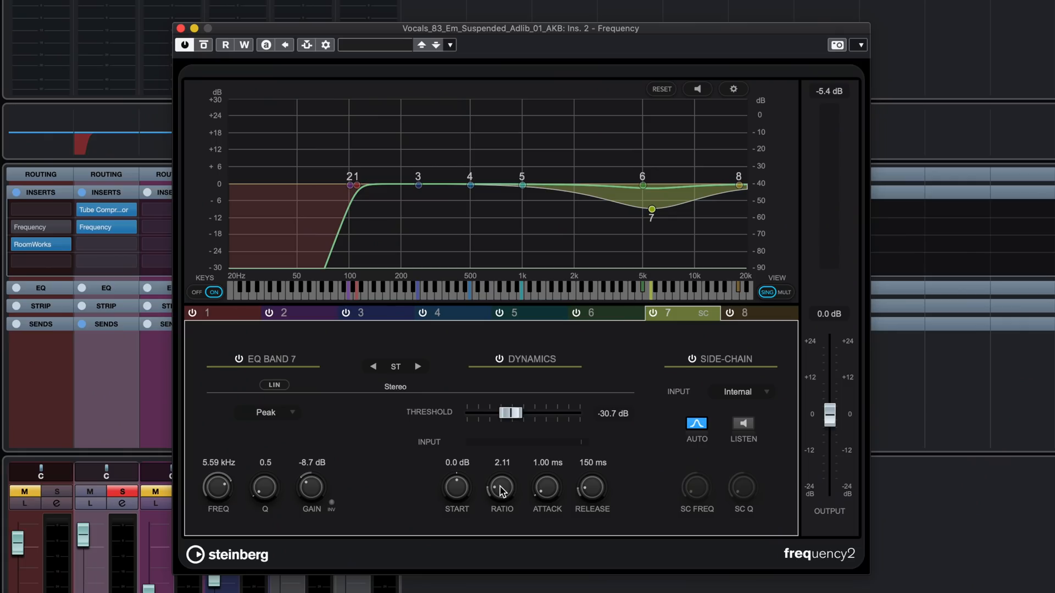
left_click_drag(501, 488, 502, 474)
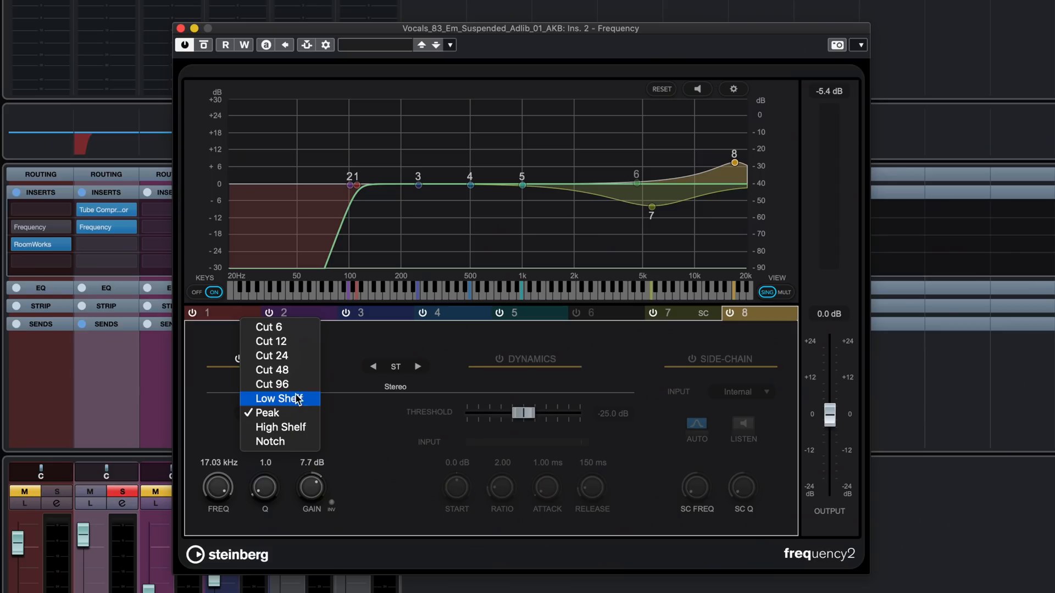
Make band 8 a high shelf, lower its frequency, and fine-tune band 7's threshold
left_click(280, 427)
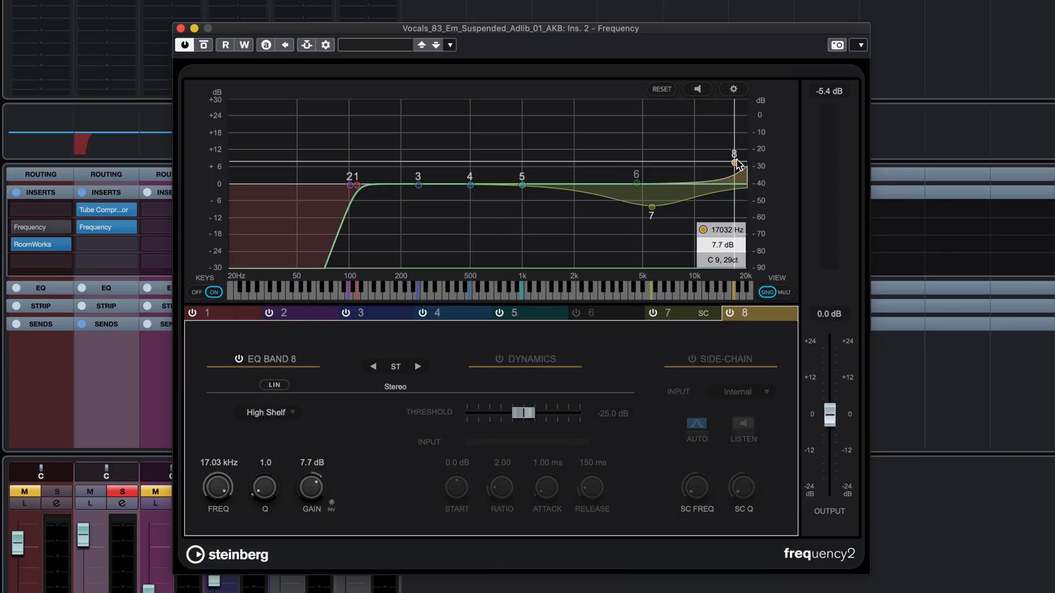
left_click_drag(734, 164, 690, 165)
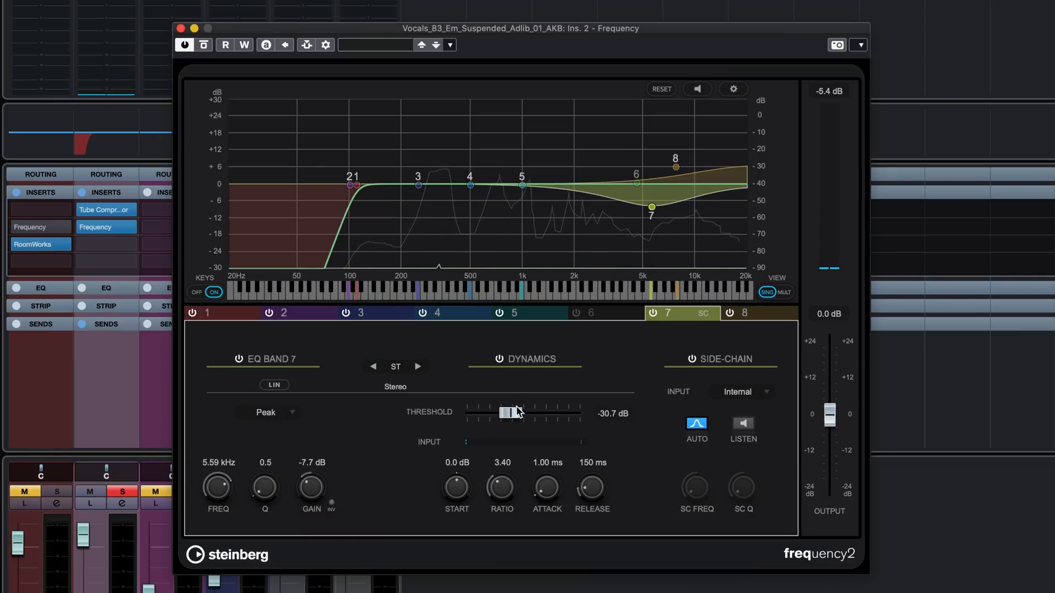
left_click_drag(512, 412, 509, 414)
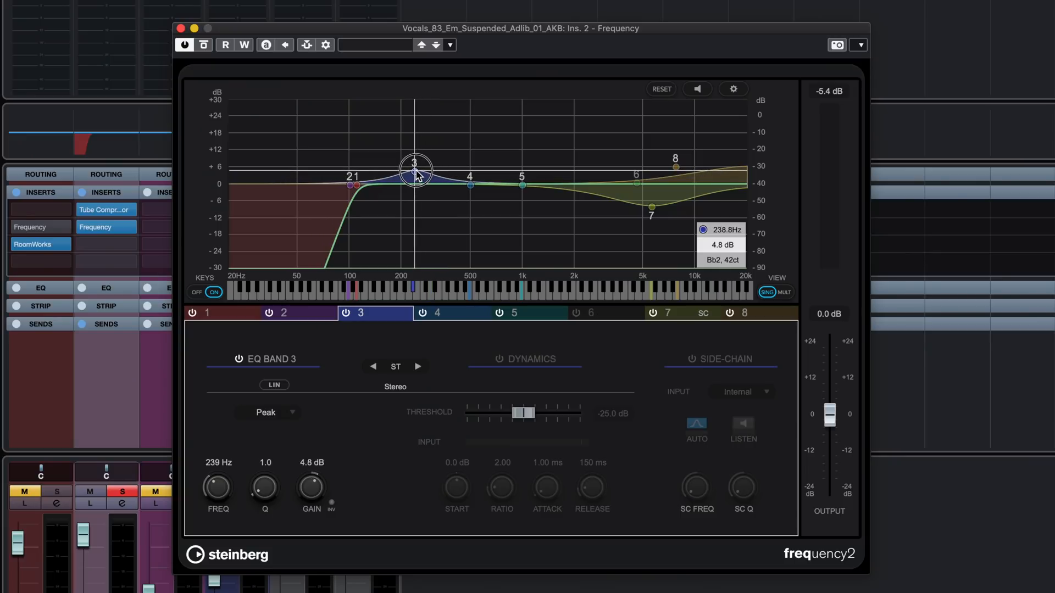
Sweep a band 3 boost across 240–290 Hz, then settle near flat at 251 Hz
left_click_drag(416, 170, 416, 168)
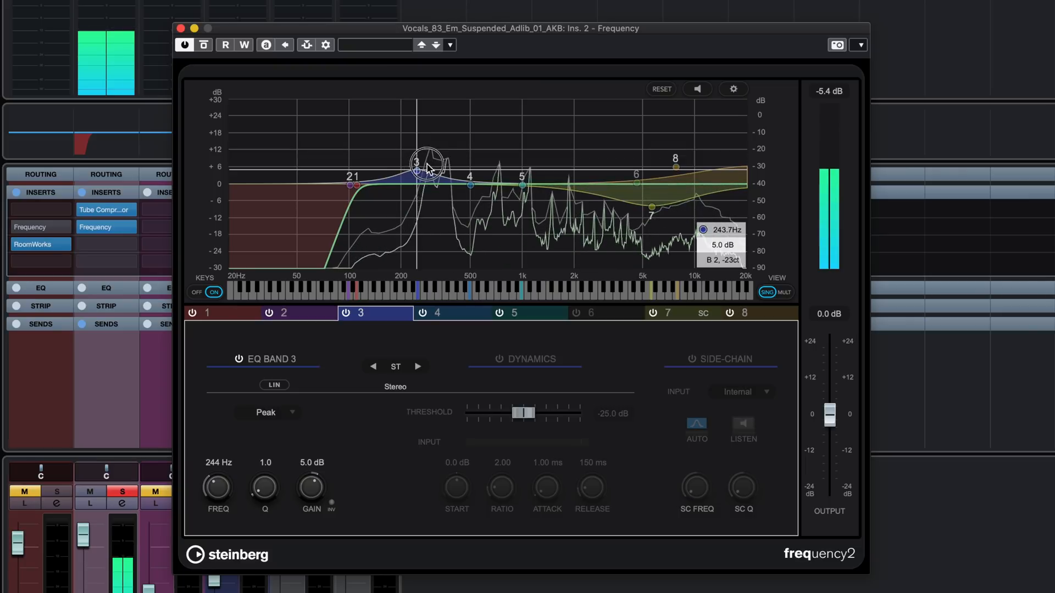
left_click_drag(425, 167, 428, 162)
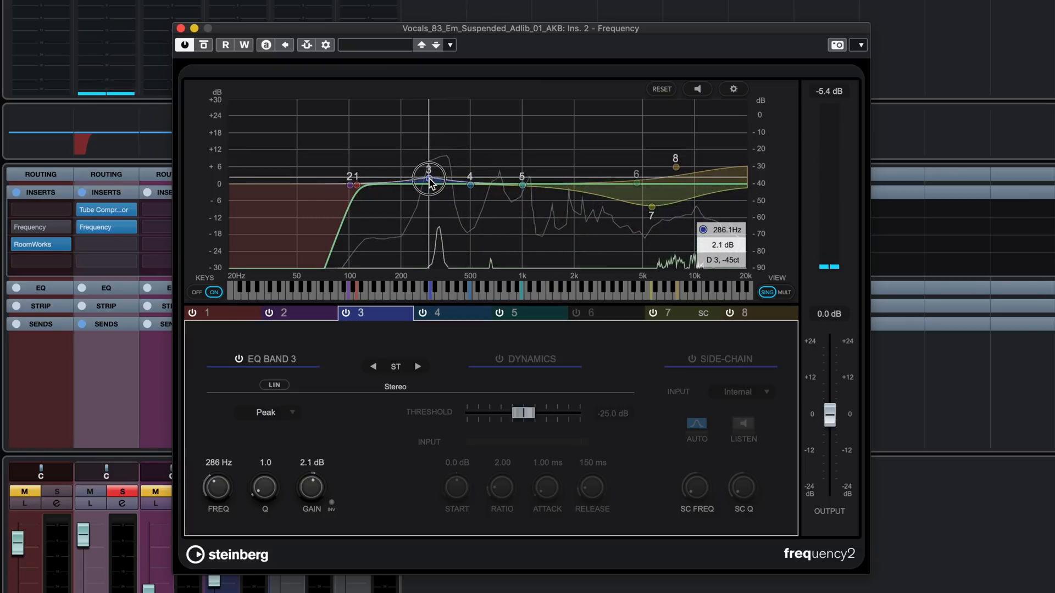
left_click_drag(428, 181, 425, 163)
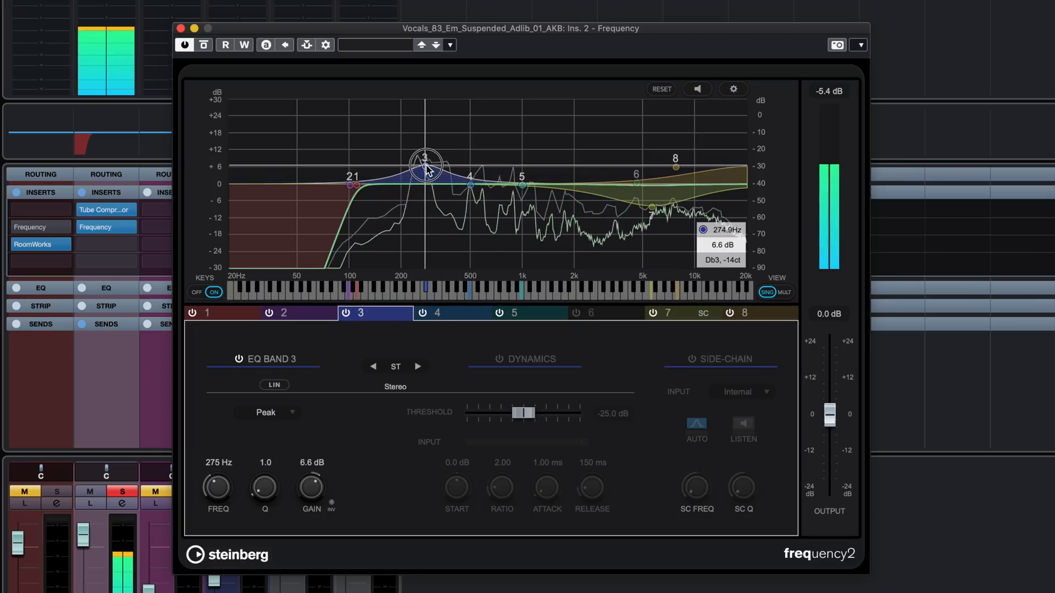
left_click_drag(425, 164, 419, 183)
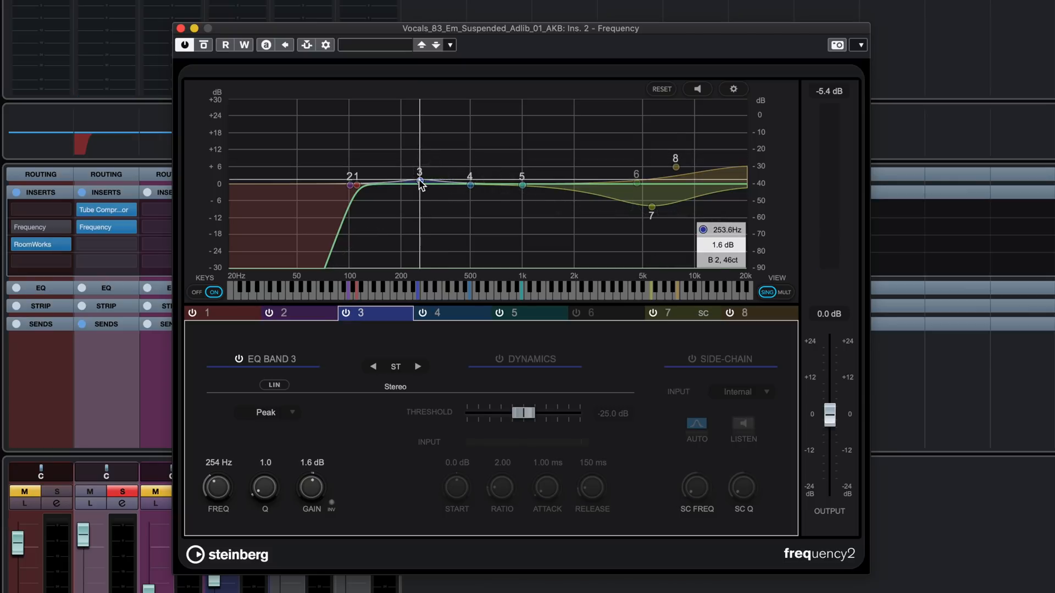
left_click_drag(418, 182, 418, 186)
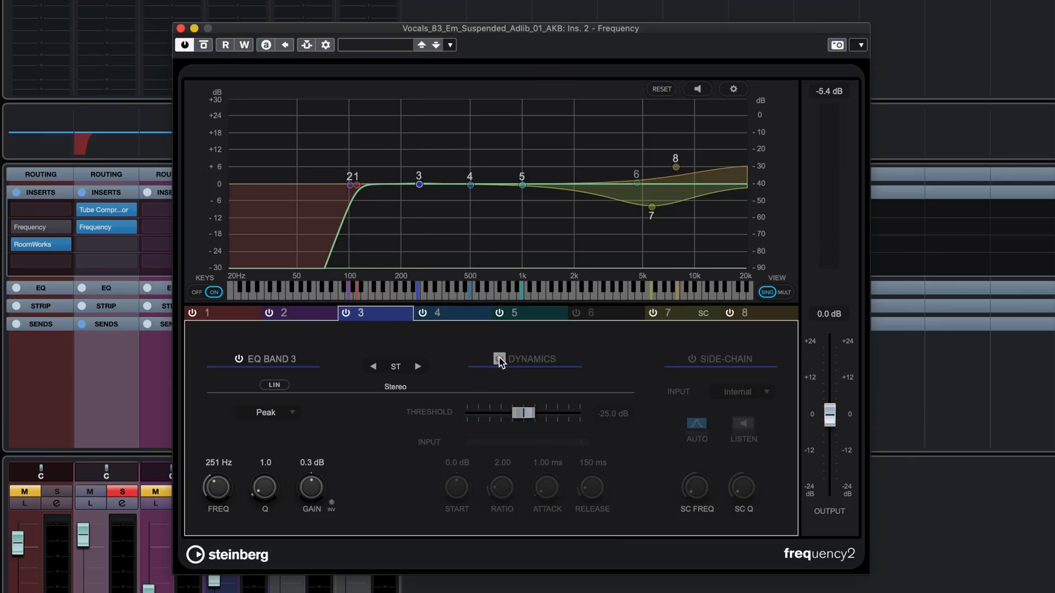
Enable dynamics on band 3 and set its threshold to -31.7 dB
left_click(499, 359)
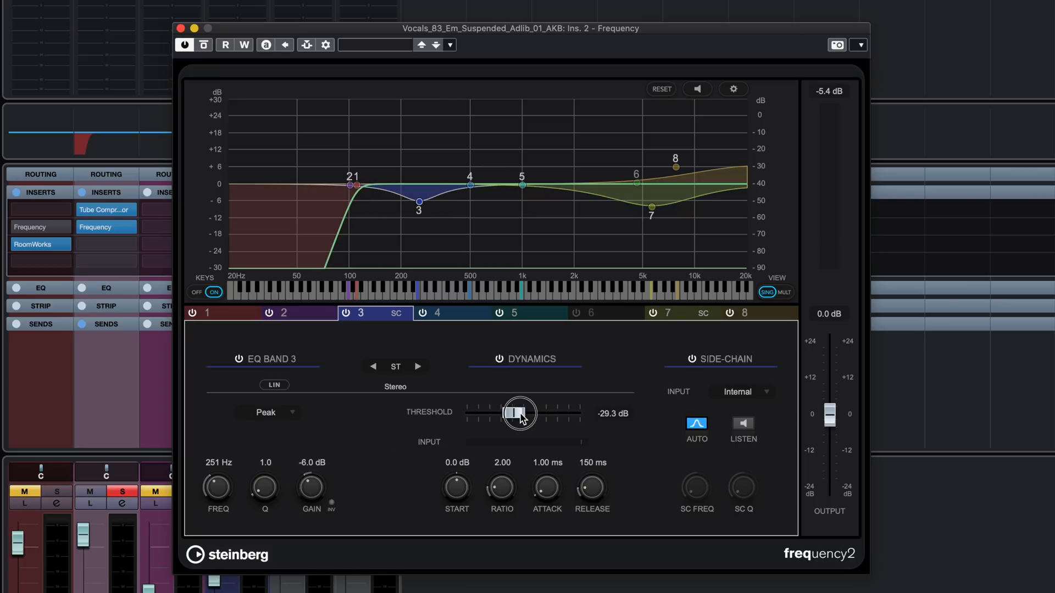
left_click_drag(520, 413, 525, 413)
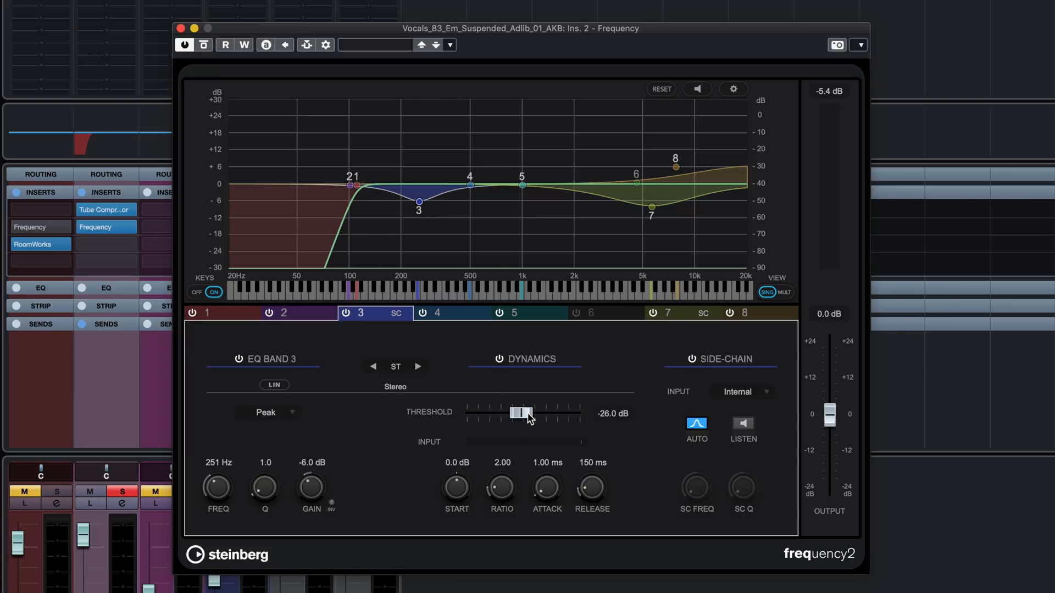
left_click_drag(518, 413, 528, 413)
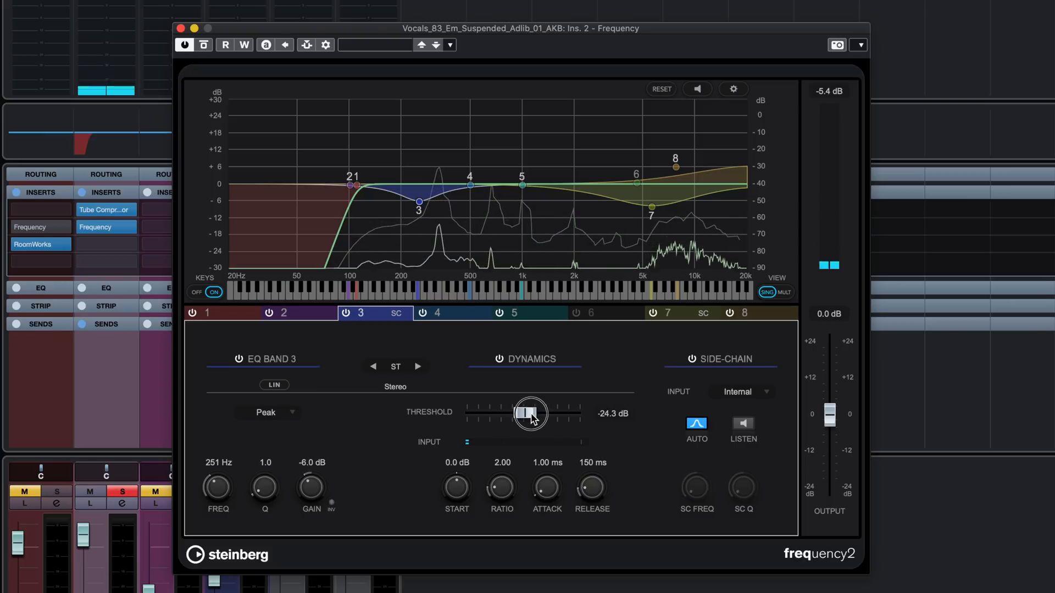
left_click_drag(531, 413, 517, 413)
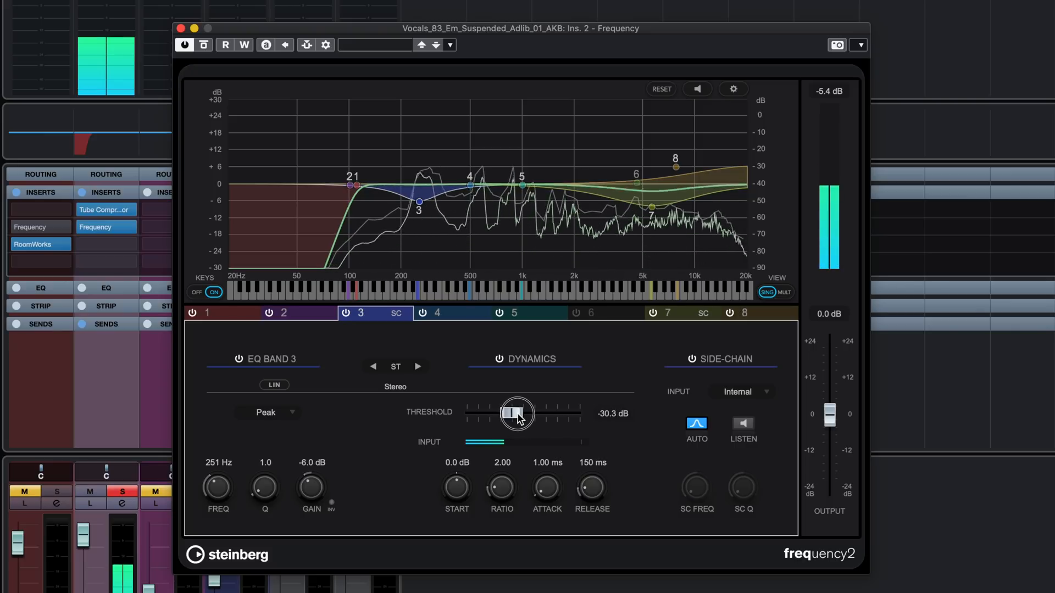
left_click_drag(515, 413, 505, 413)
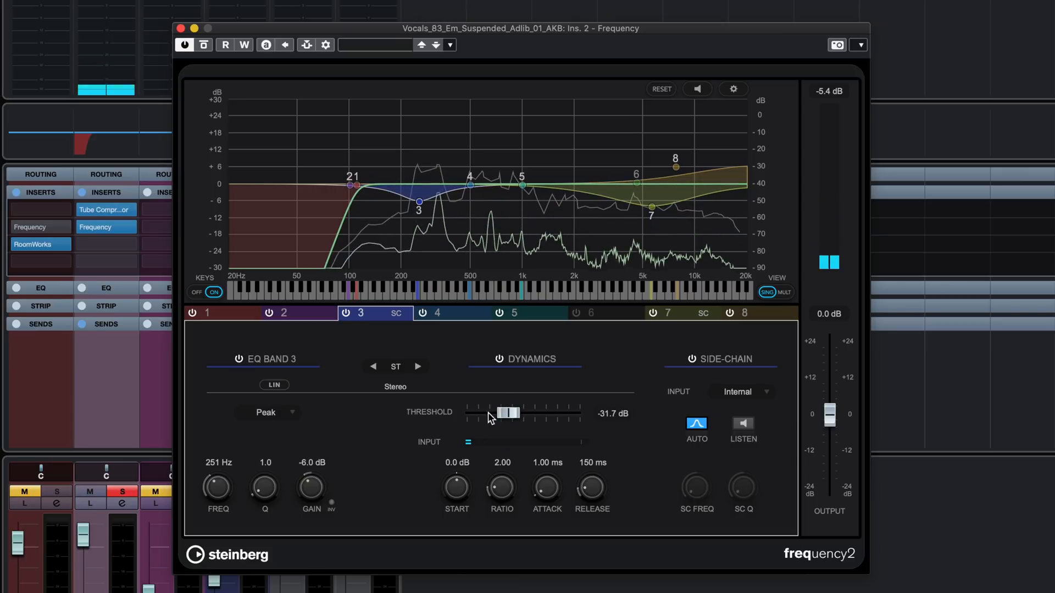
Set band 3's cut to -6.9 dB and move it to about 267 Hz
left_click_drag(310, 484, 310, 489)
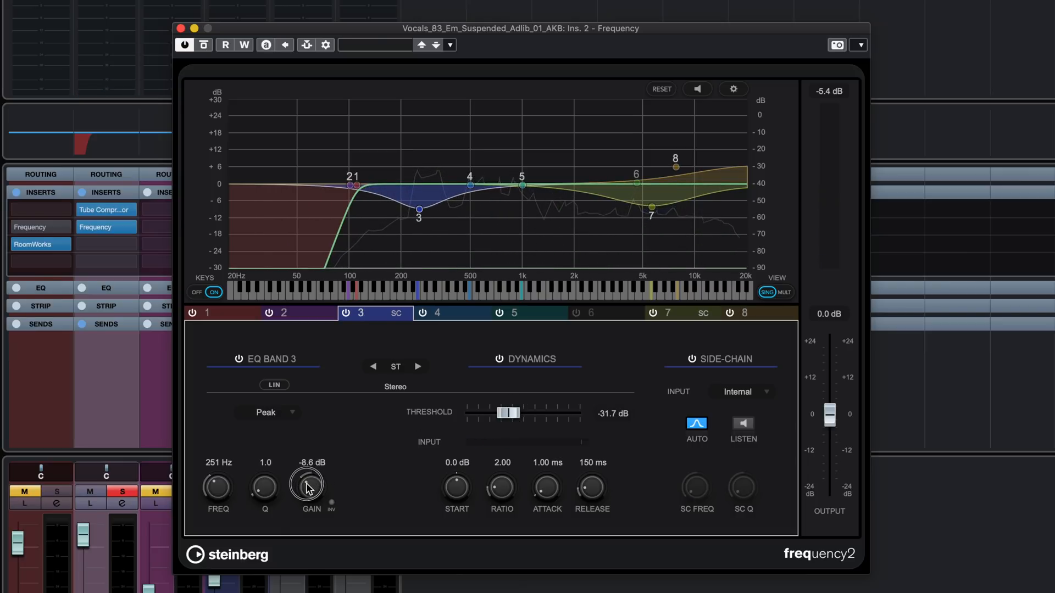
left_click_drag(307, 485, 311, 478)
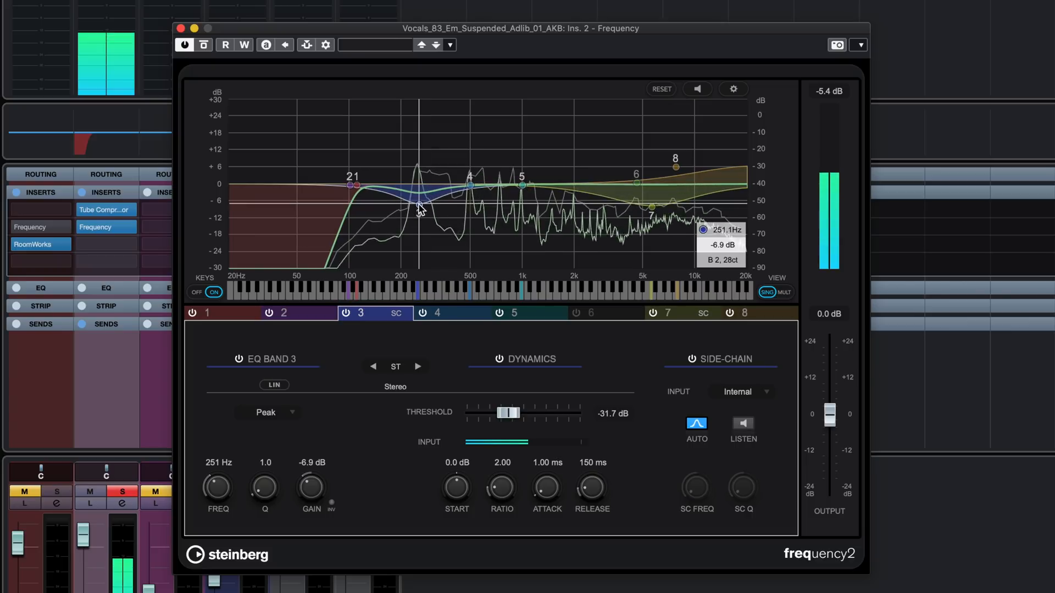
left_click_drag(417, 205, 424, 205)
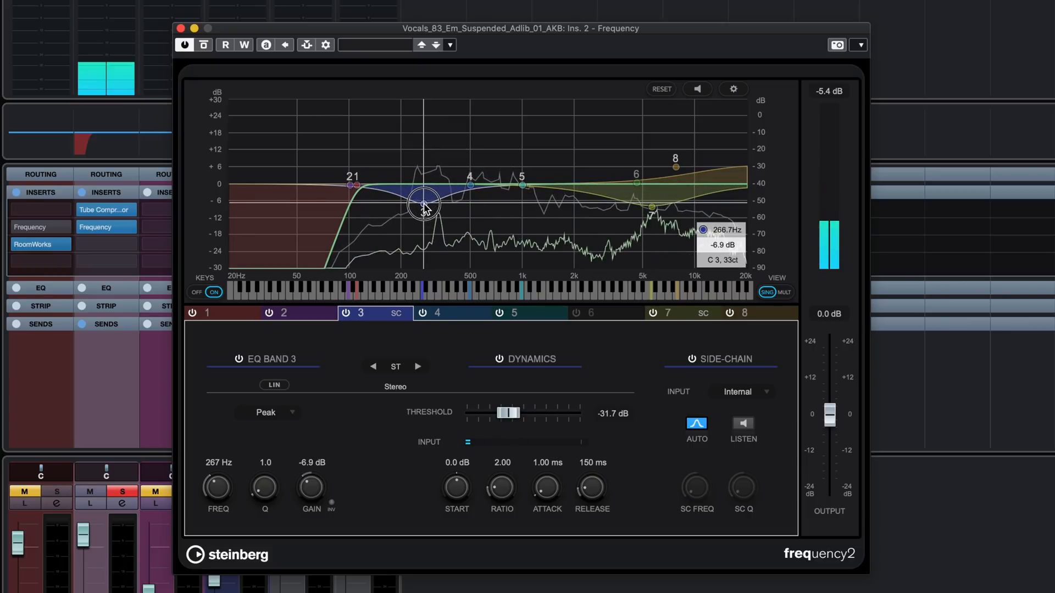